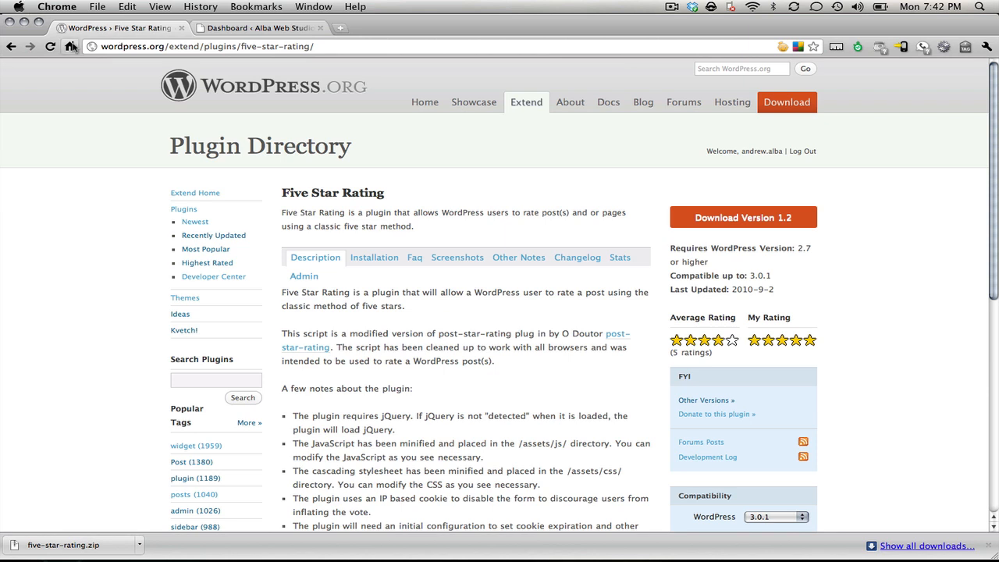
{"action": "mouse_move", "coordinate": [377, 149]}
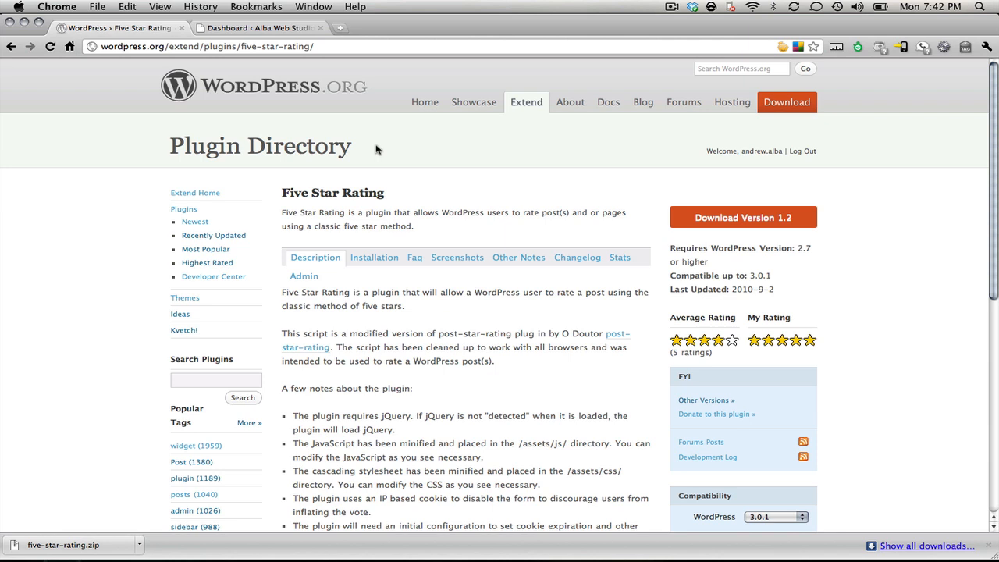
{"action": "mouse_move", "coordinate": [376, 276]}
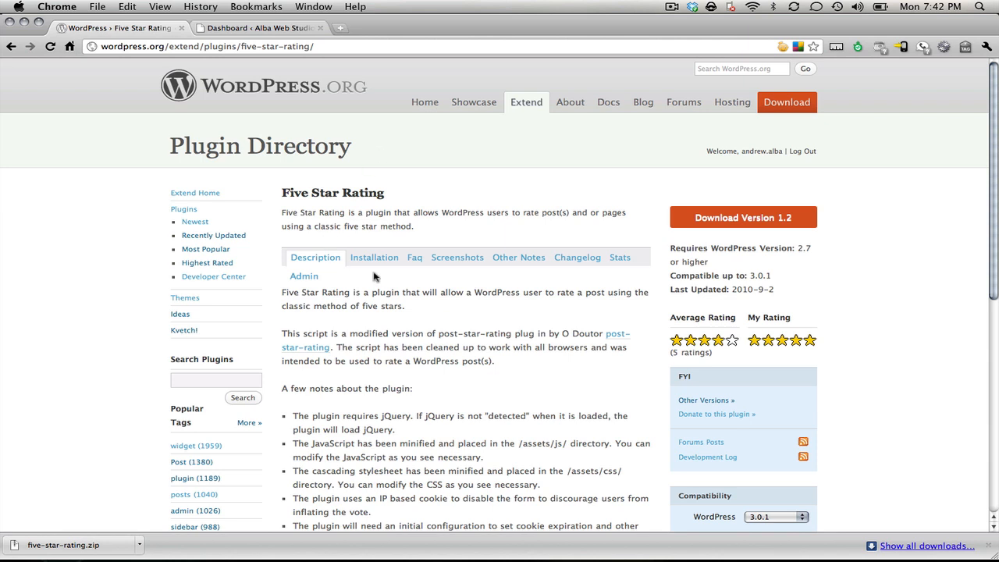
{"action": "mouse_move", "coordinate": [743, 226]}
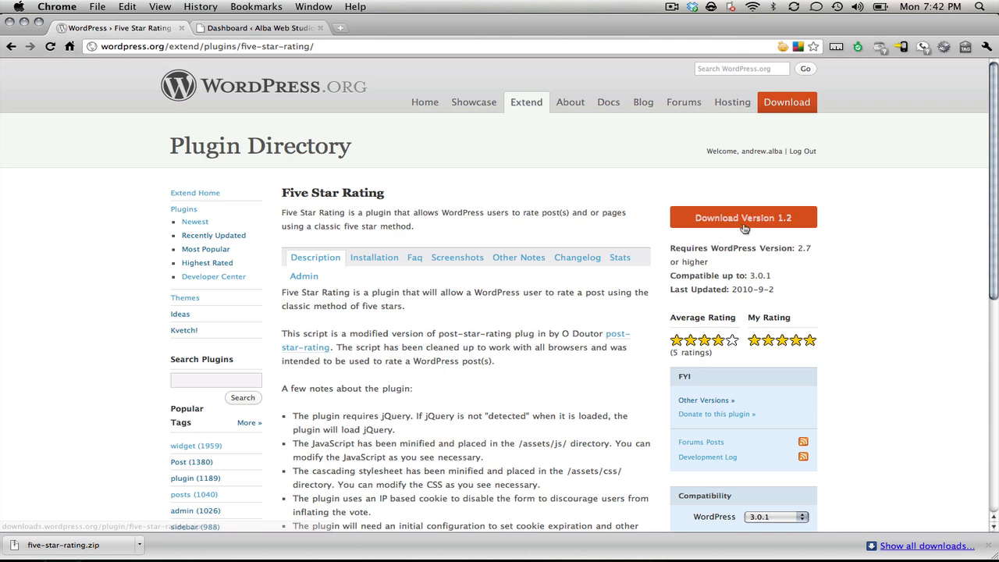
{"action": "mouse_move", "coordinate": [671, 234]}
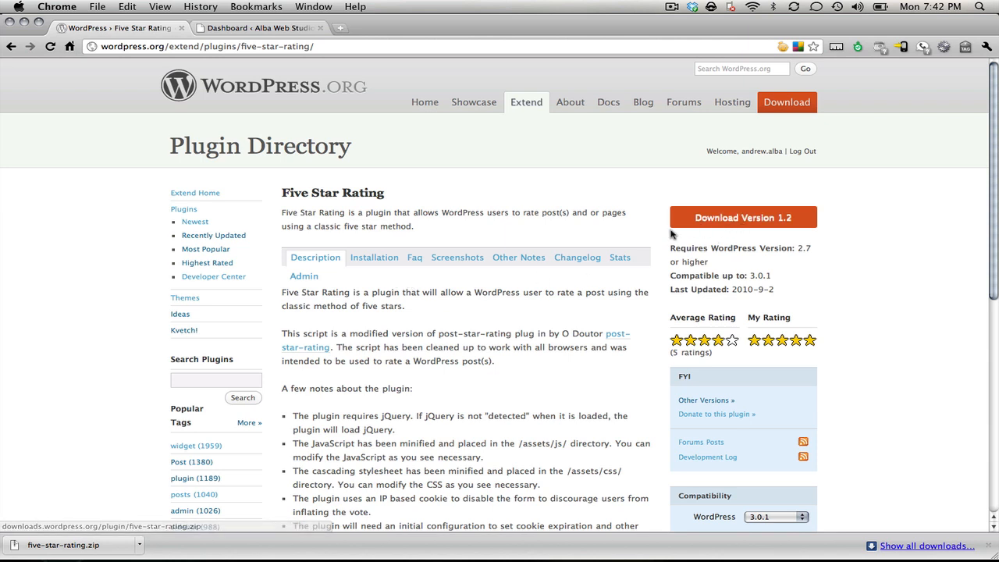
{"action": "mouse_move", "coordinate": [382, 112]}
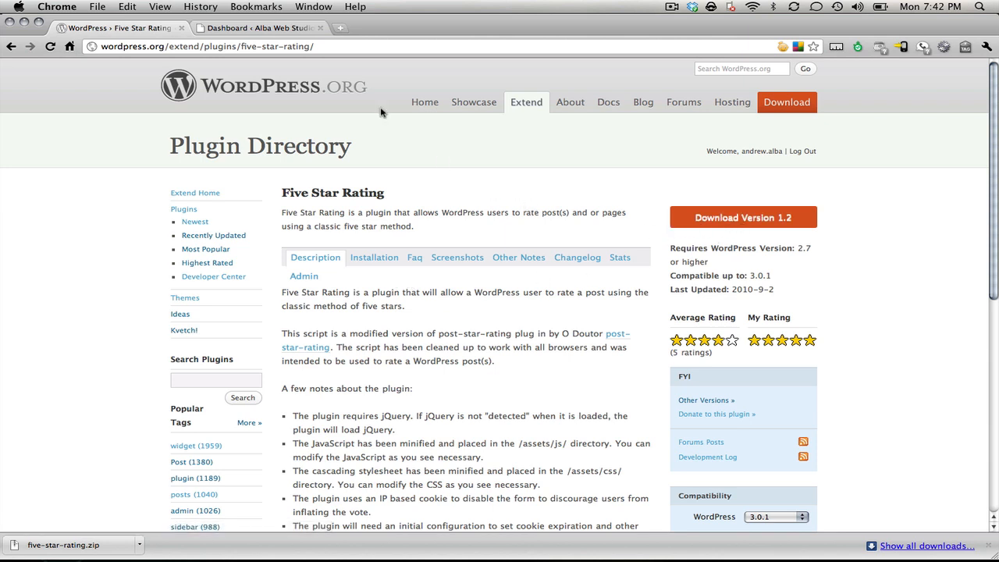
- Go from the admin dashboard to Plugins > Add New and choose Upload
{"action": "left_click", "coordinate": [254, 29]}
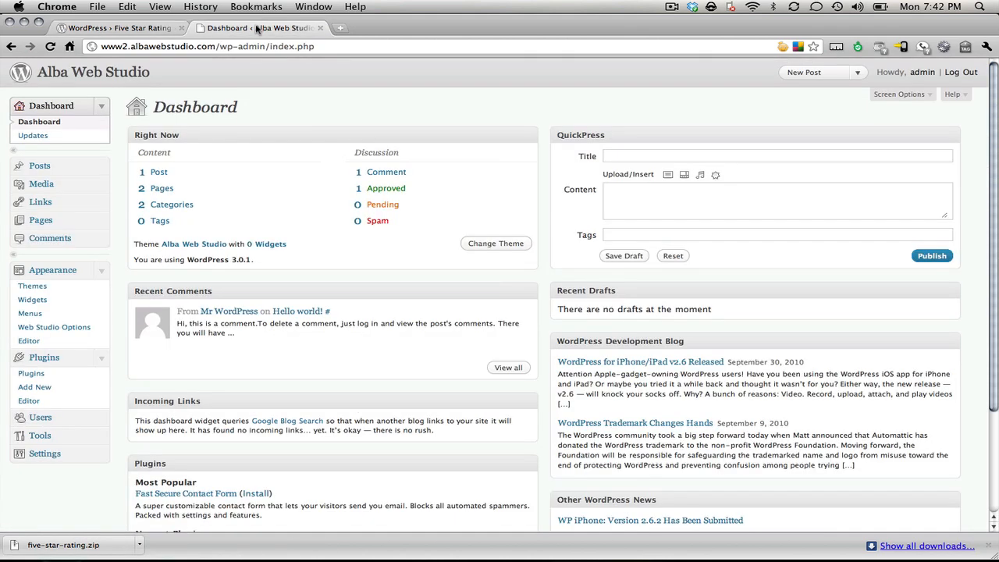
{"action": "mouse_move", "coordinate": [107, 175]}
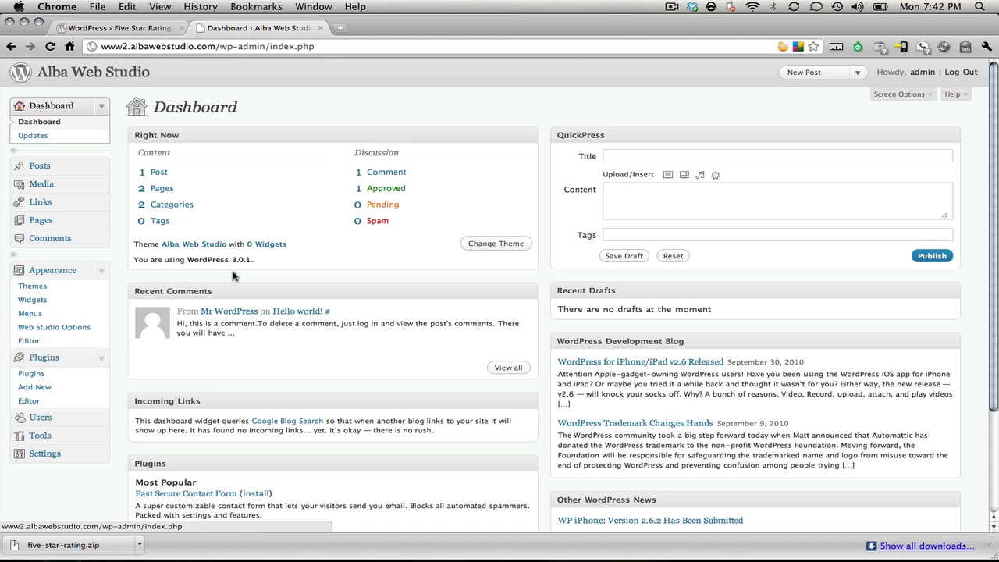
{"action": "left_click", "coordinate": [34, 387]}
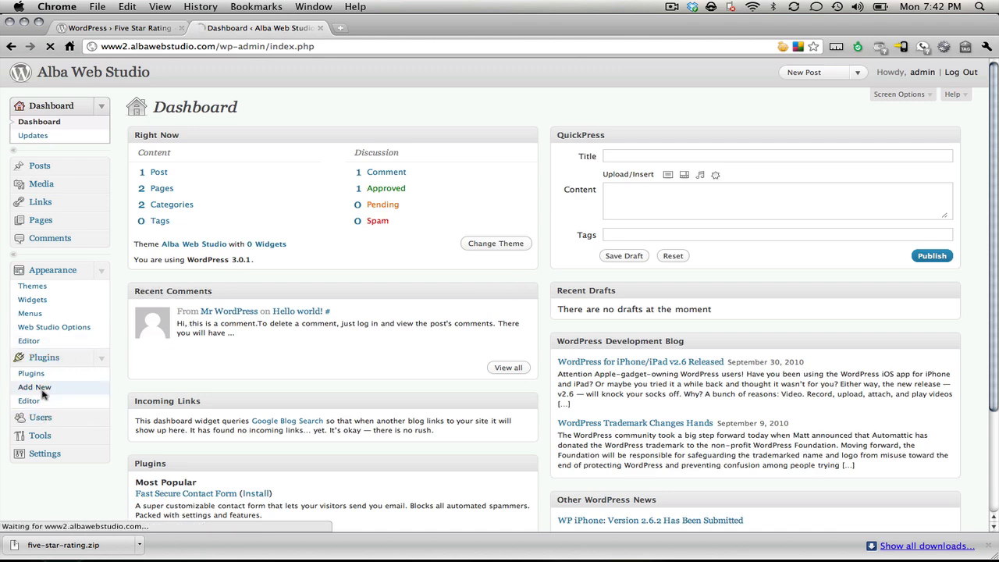
{"action": "left_click", "coordinate": [34, 387]}
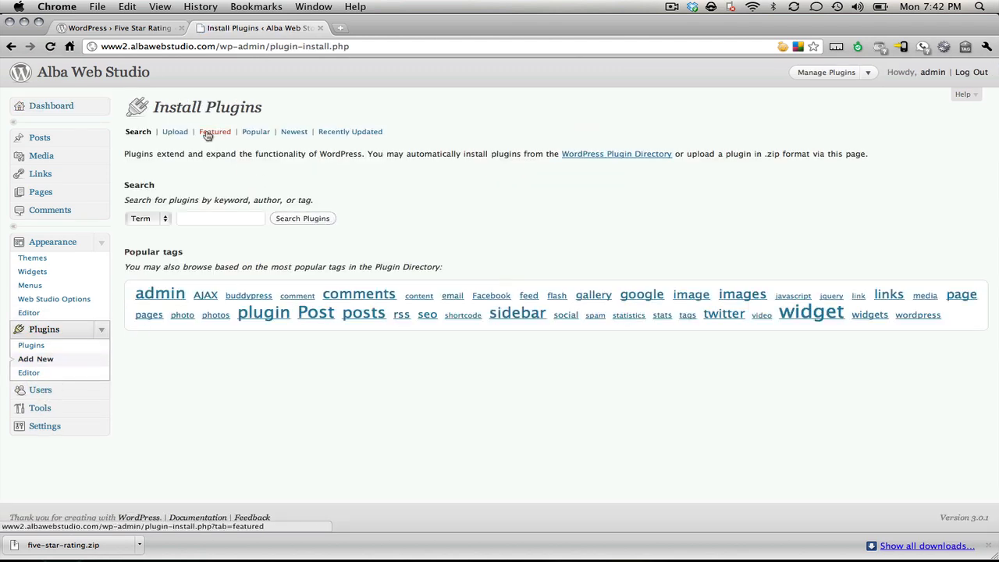
{"action": "left_click", "coordinate": [174, 132]}
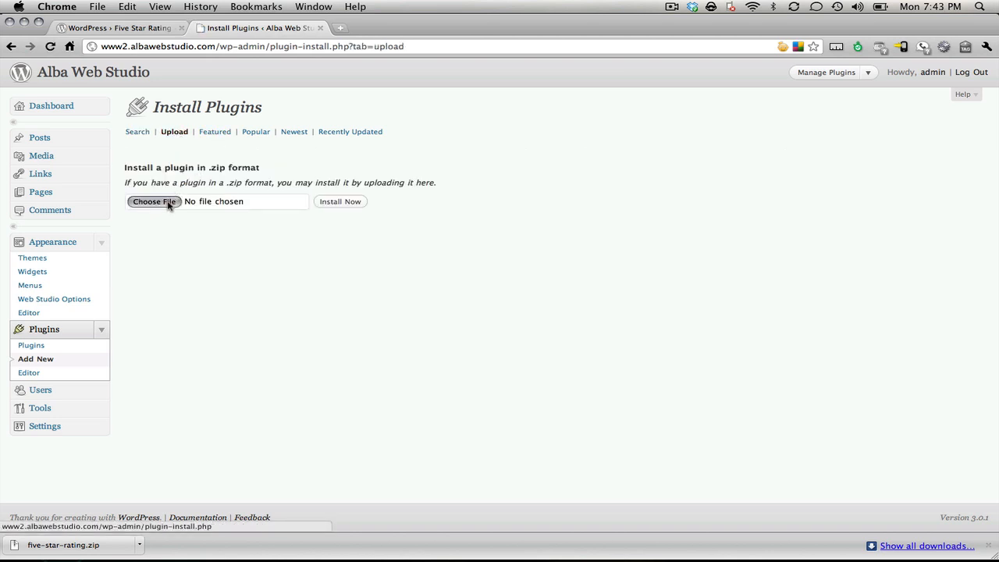
- Select five-star-rating.zip from Downloads and submit it with Install Now
{"action": "left_click", "coordinate": [154, 201]}
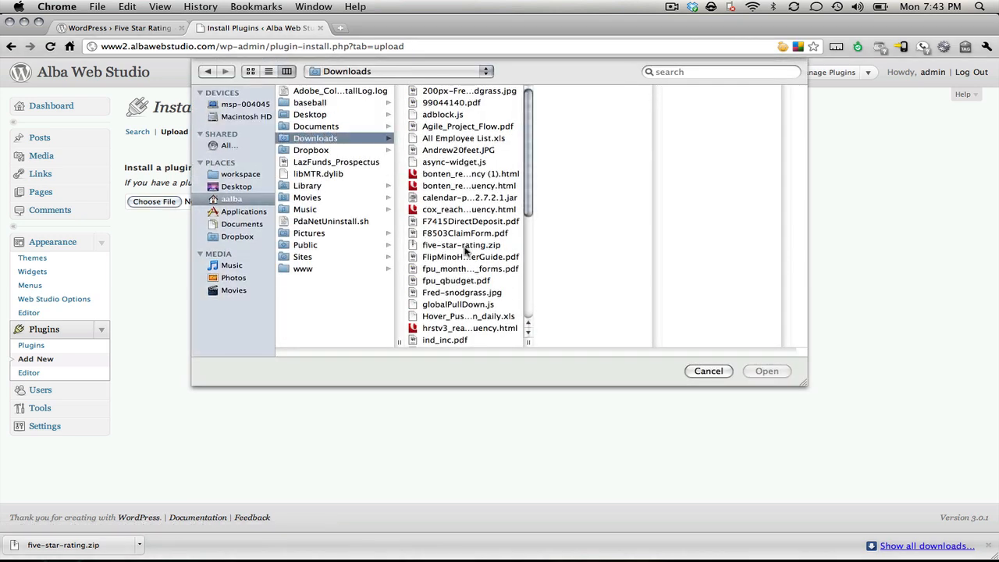
{"action": "left_click", "coordinate": [461, 244]}
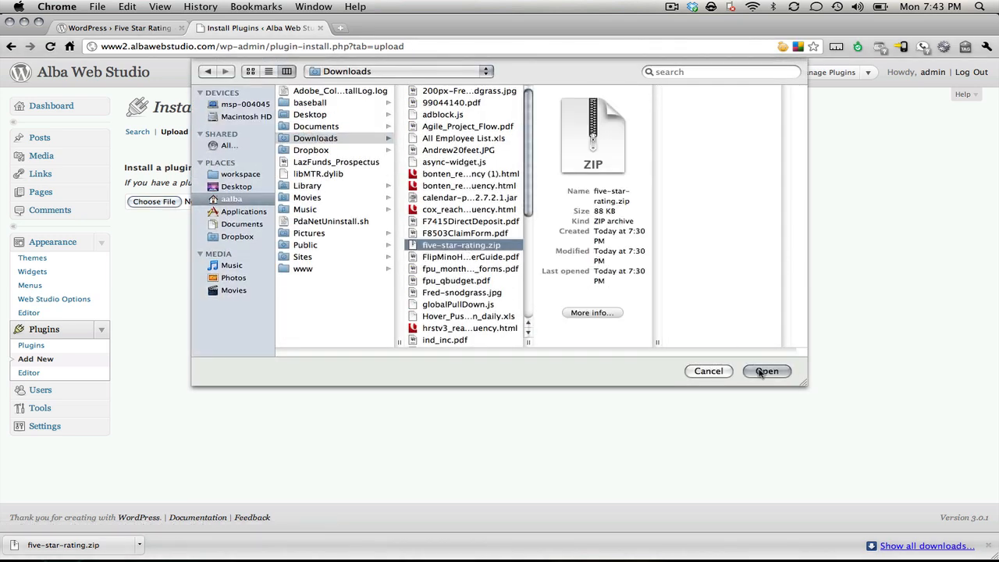
{"action": "left_click", "coordinate": [766, 371]}
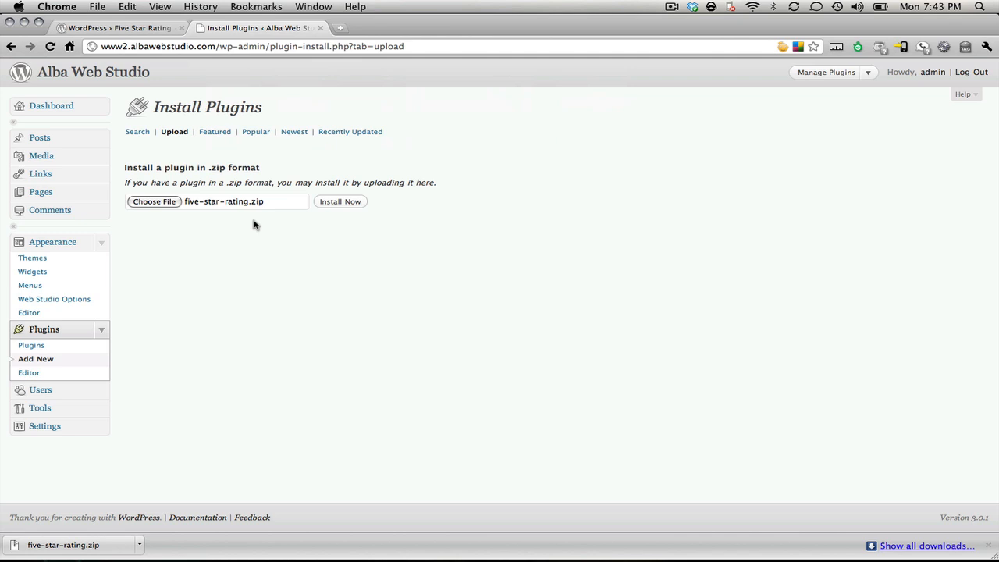
{"action": "mouse_move", "coordinate": [203, 216]}
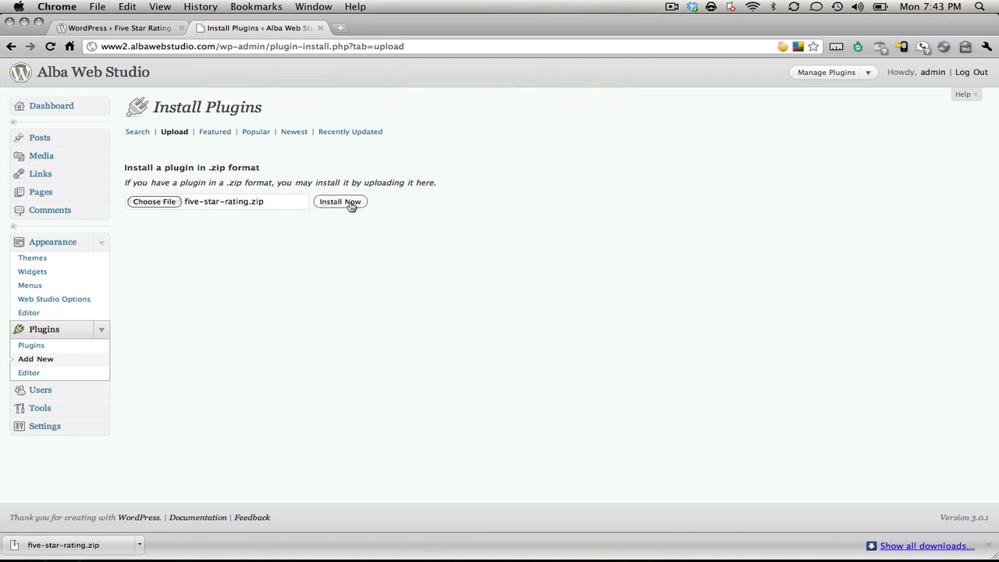
{"action": "left_click", "coordinate": [340, 202]}
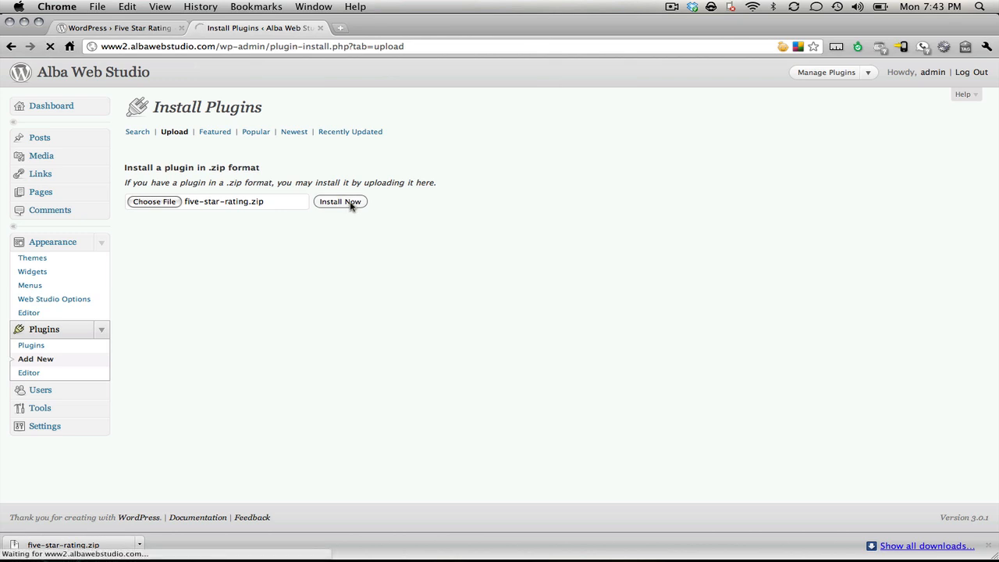
- Proceed with the FTP connection details to install Five Star Rating, then activate it
{"action": "left_click", "coordinate": [339, 201]}
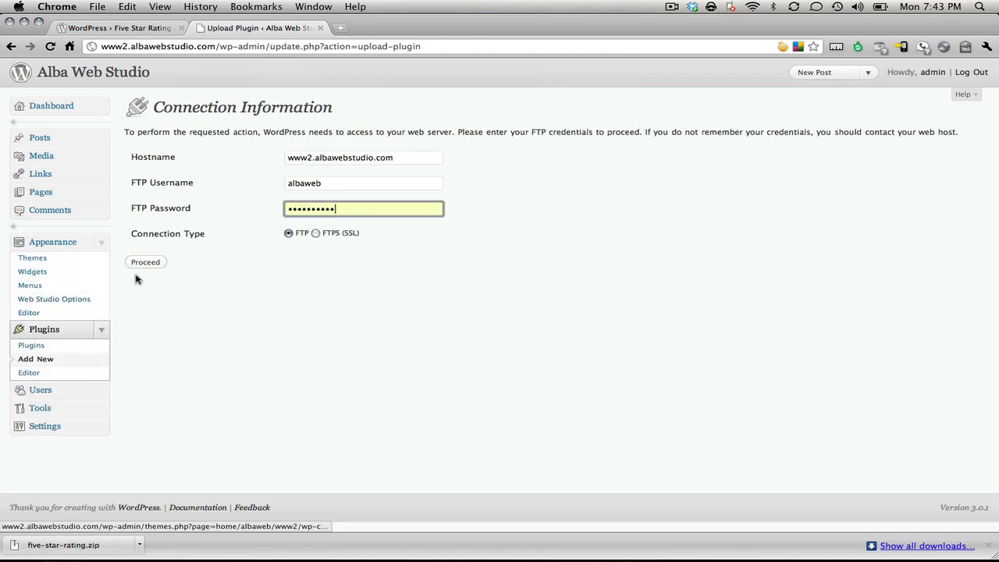
{"action": "left_click", "coordinate": [145, 261]}
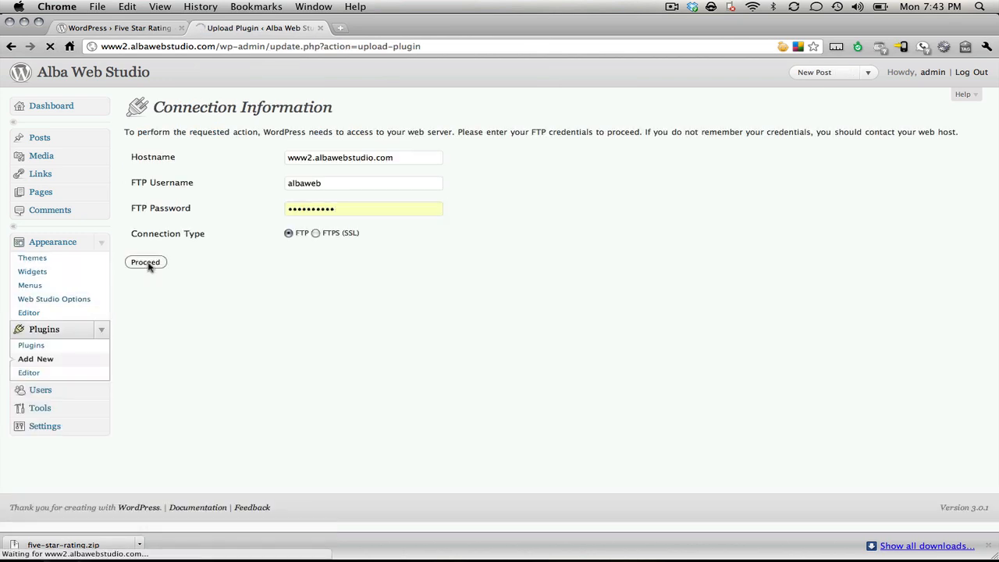
{"action": "left_click", "coordinate": [145, 262]}
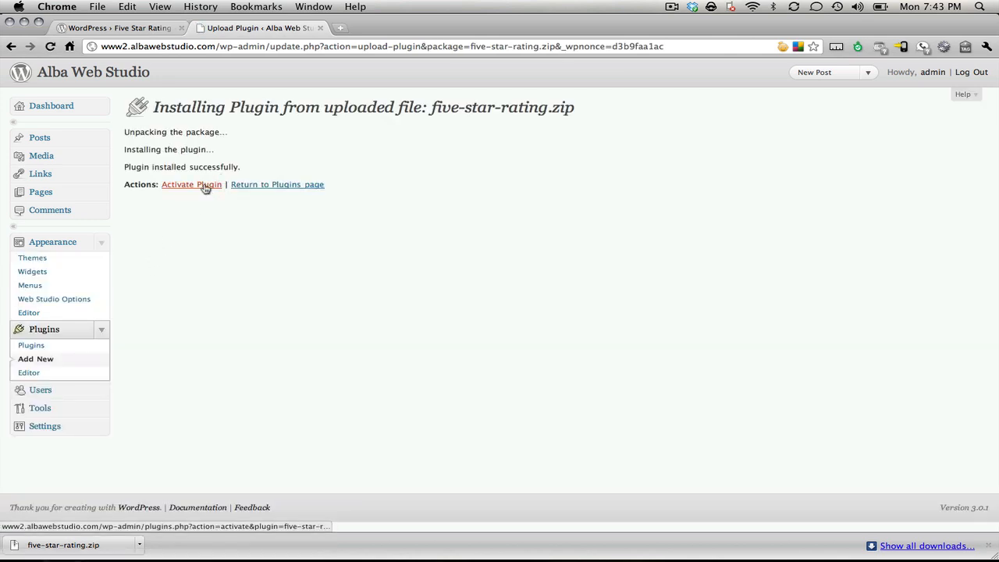
{"action": "mouse_move", "coordinate": [191, 184]}
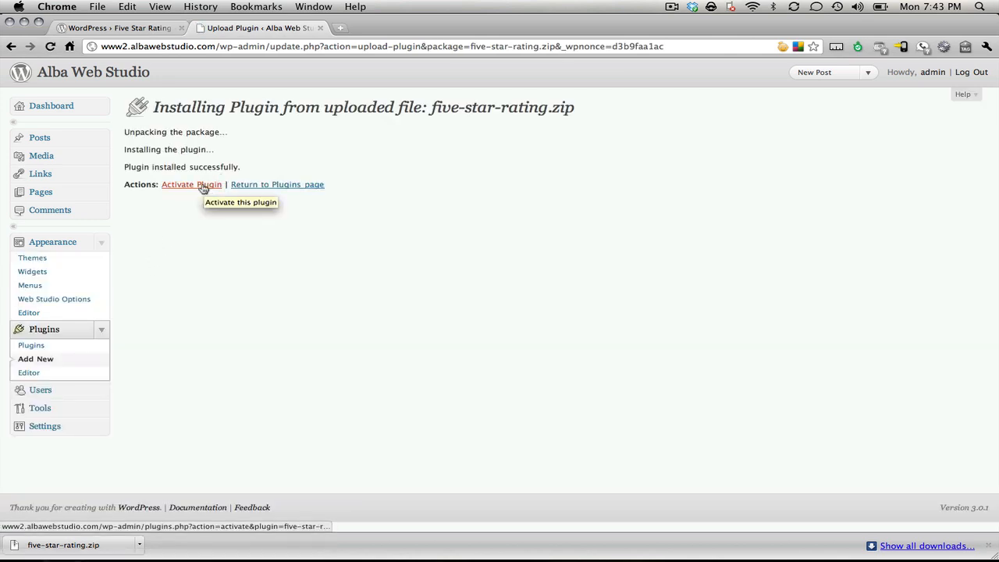
{"action": "left_click", "coordinate": [191, 184]}
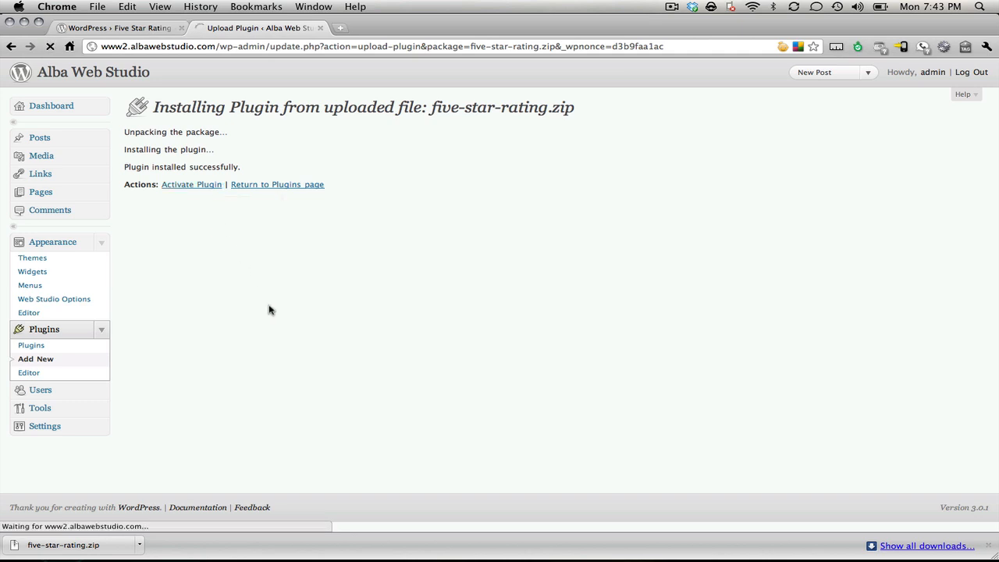
- Set Five Star Rating's cookie expiration to 1 minute and save the settings
{"action": "left_click", "coordinate": [191, 184]}
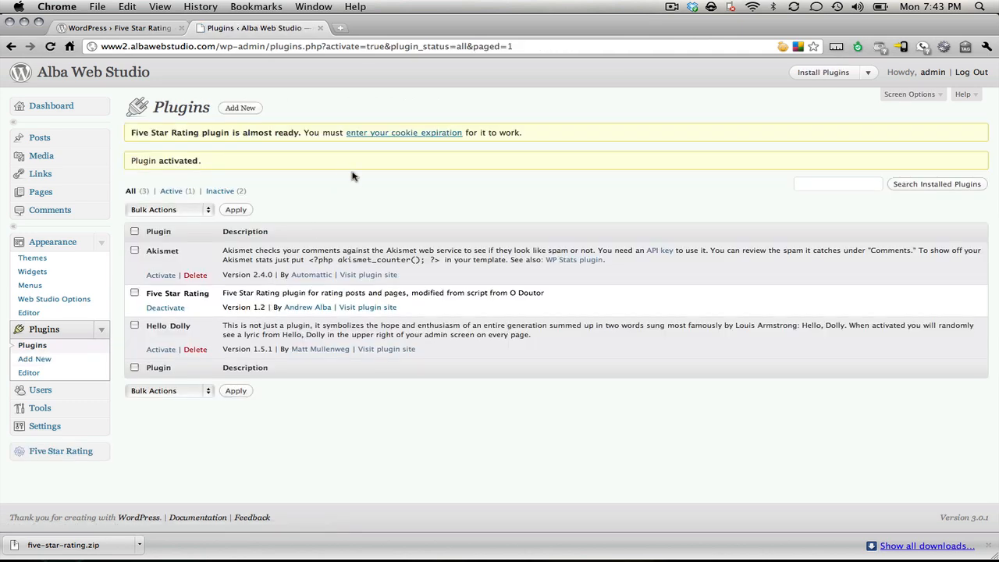
{"action": "mouse_move", "coordinate": [403, 131]}
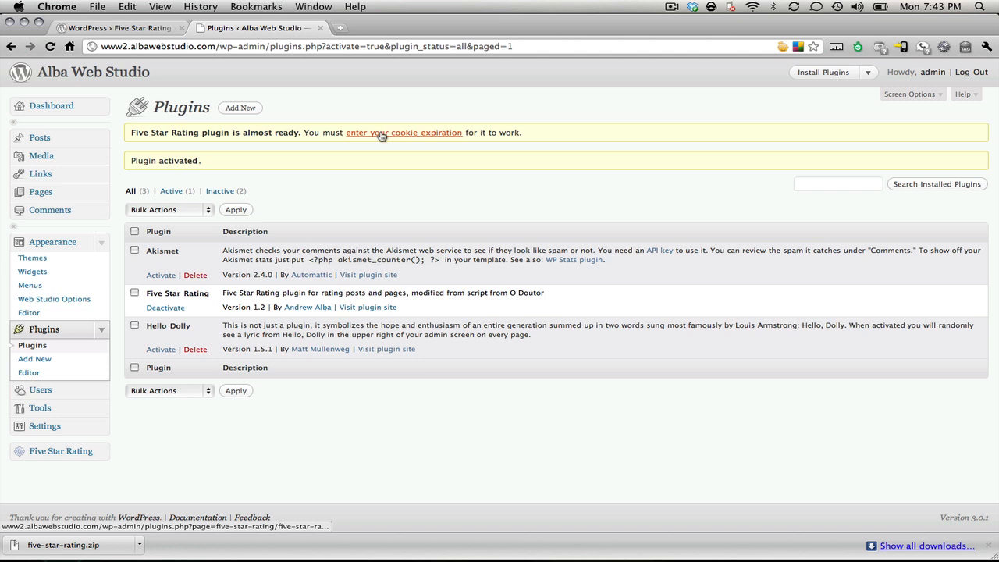
{"action": "left_click", "coordinate": [403, 132]}
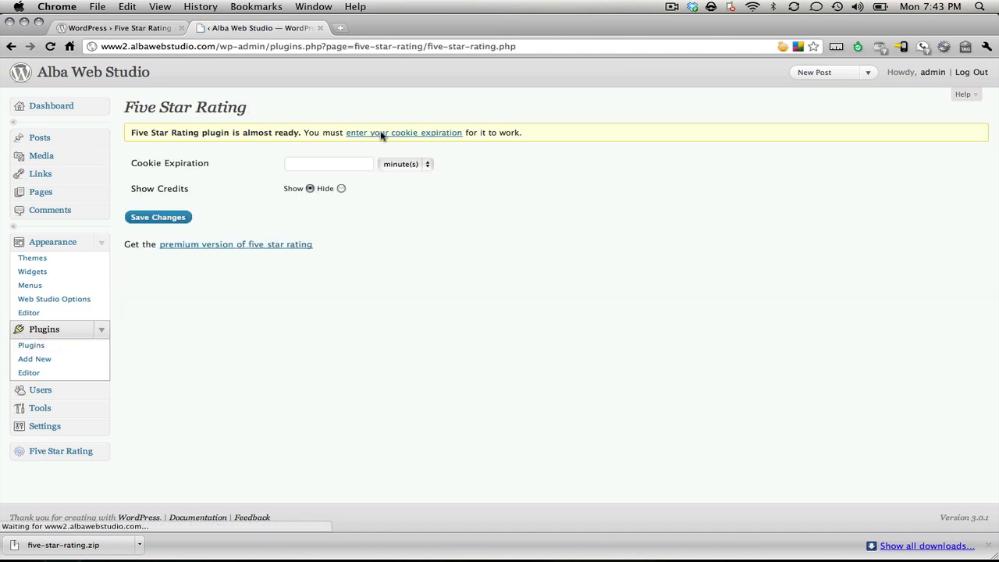
{"action": "left_click", "coordinate": [329, 164]}
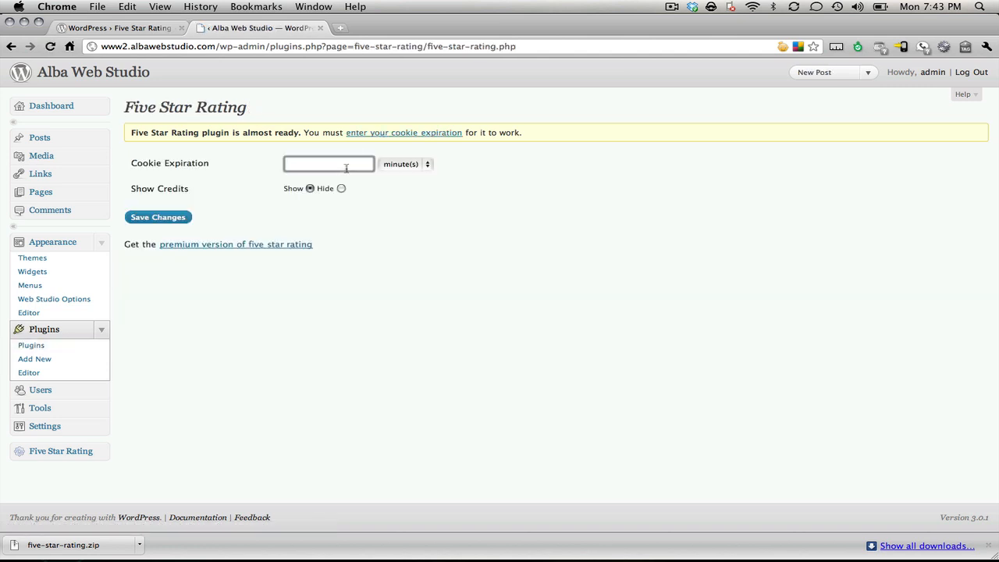
{"action": "type", "text": "1"}
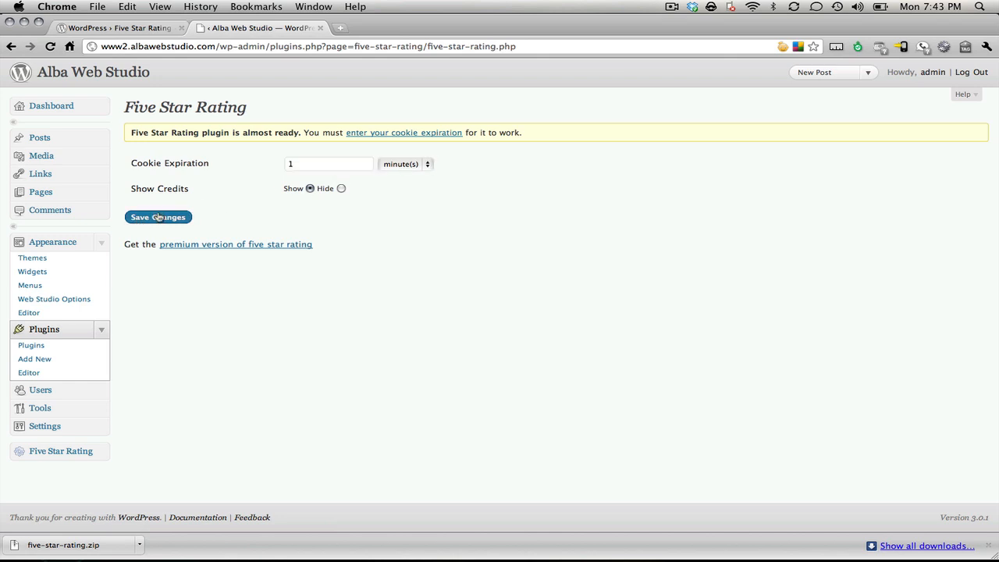
{"action": "left_click", "coordinate": [158, 217]}
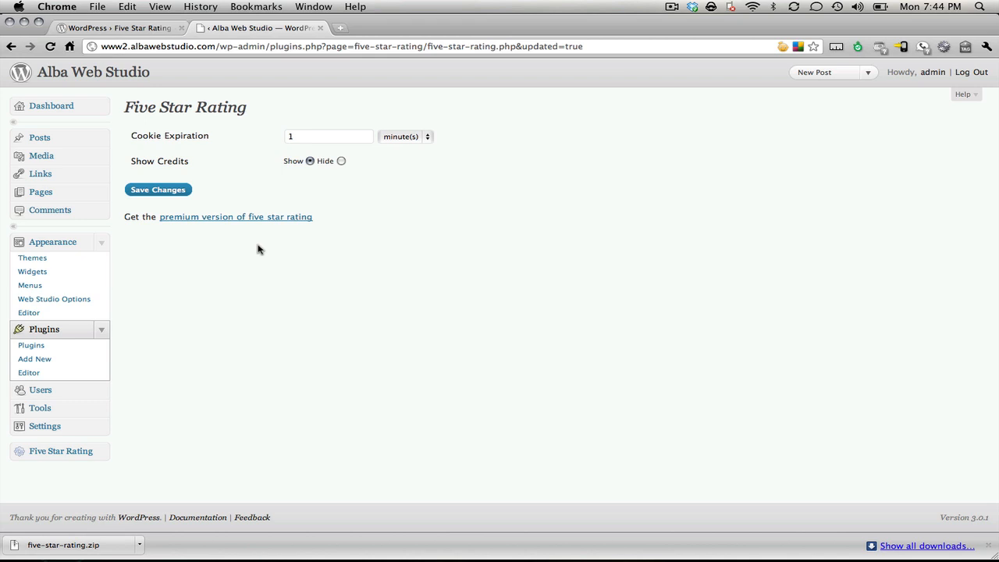
{"action": "mouse_move", "coordinate": [269, 256]}
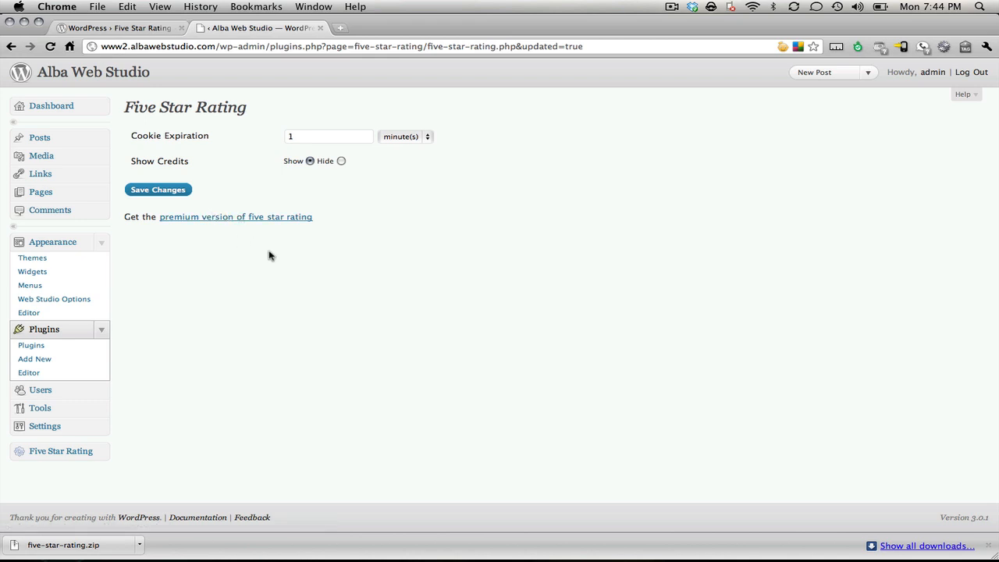
{"action": "mouse_move", "coordinate": [392, 282]}
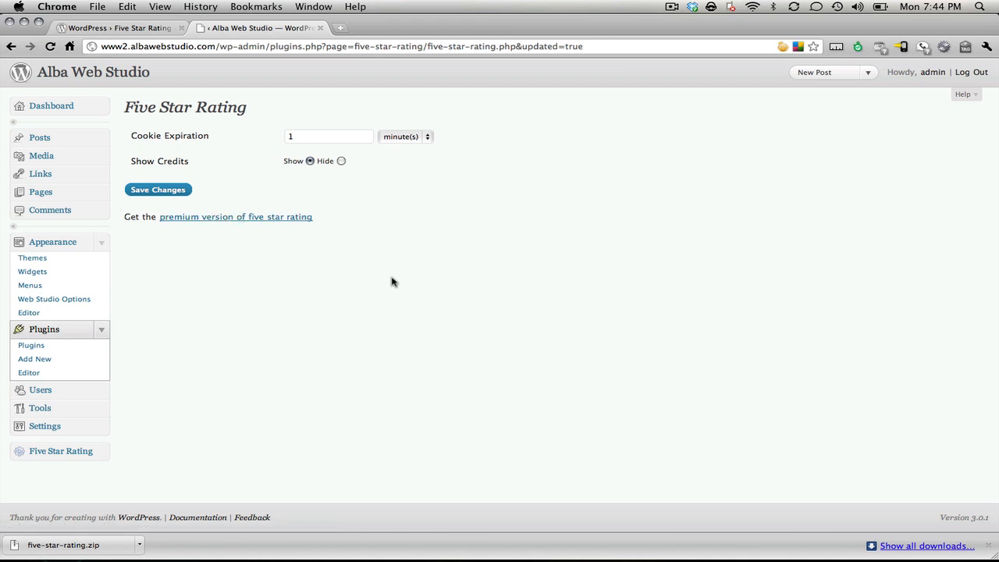
{"action": "mouse_move", "coordinate": [341, 99]}
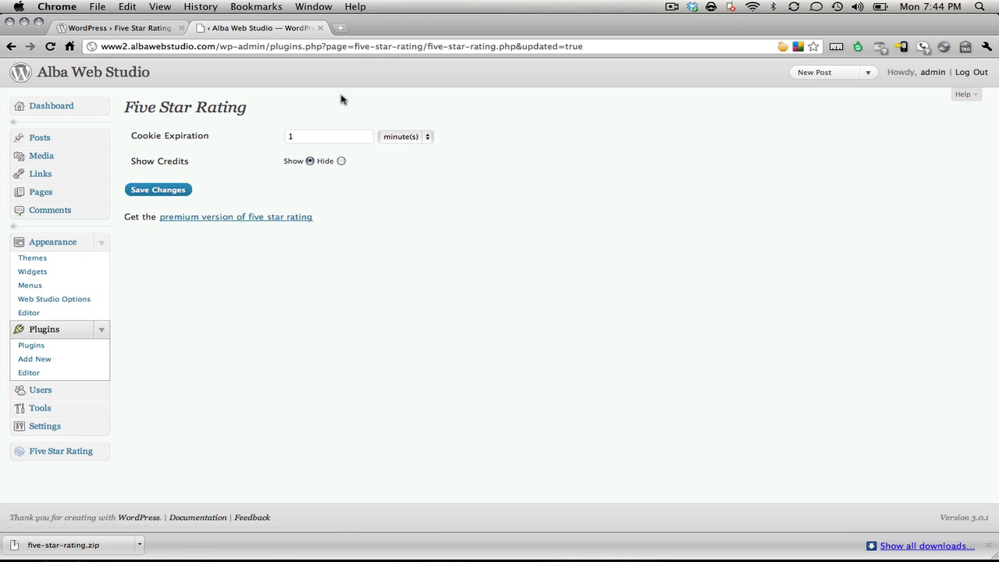
{"action": "mouse_move", "coordinate": [273, 94]}
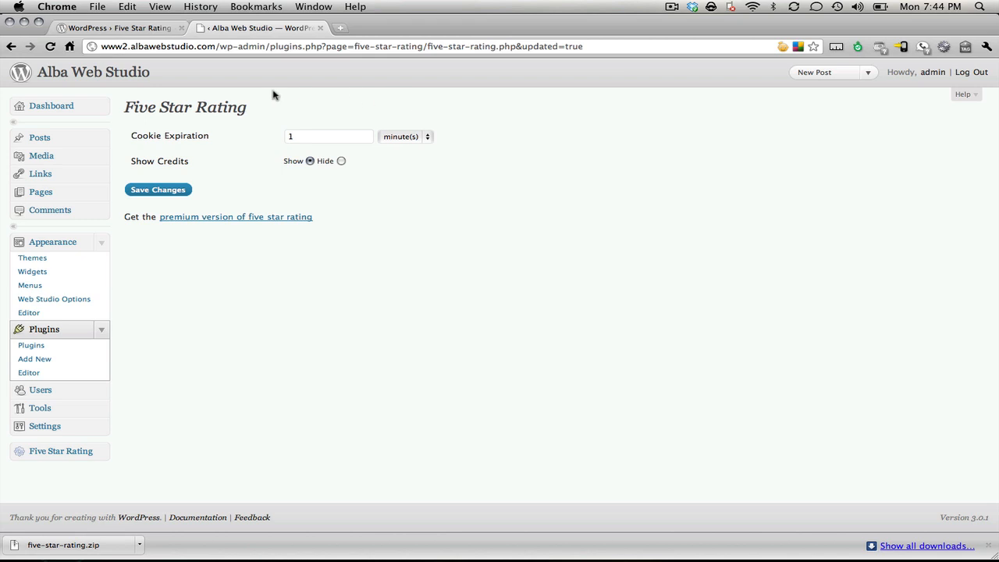
{"action": "mouse_move", "coordinate": [251, 263]}
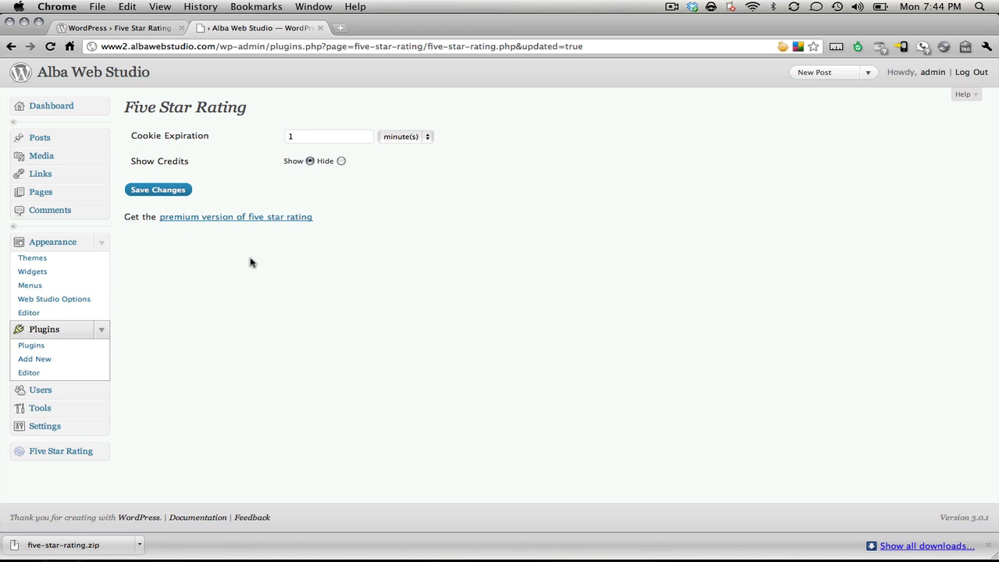